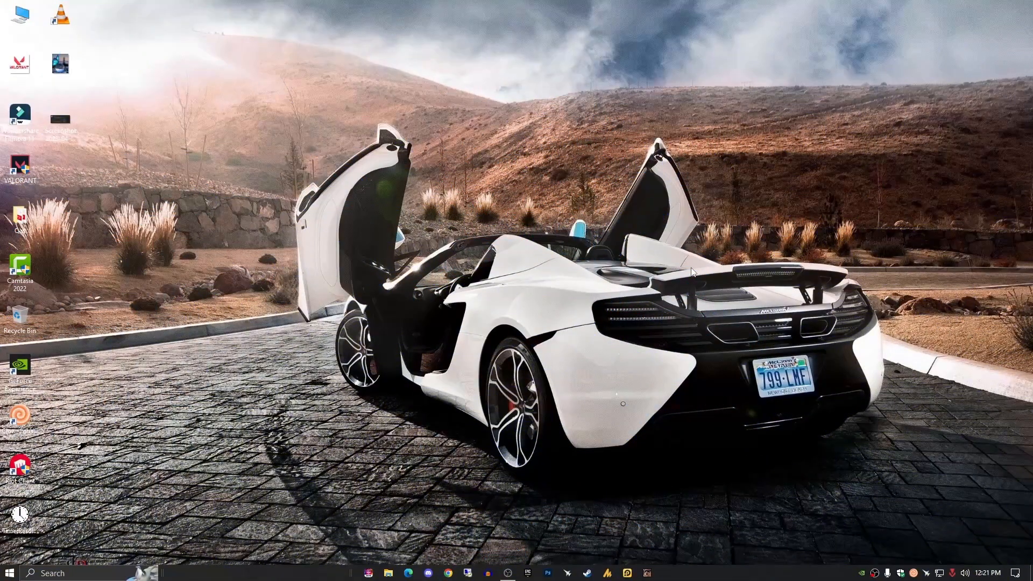
mouse_move(152, 175)
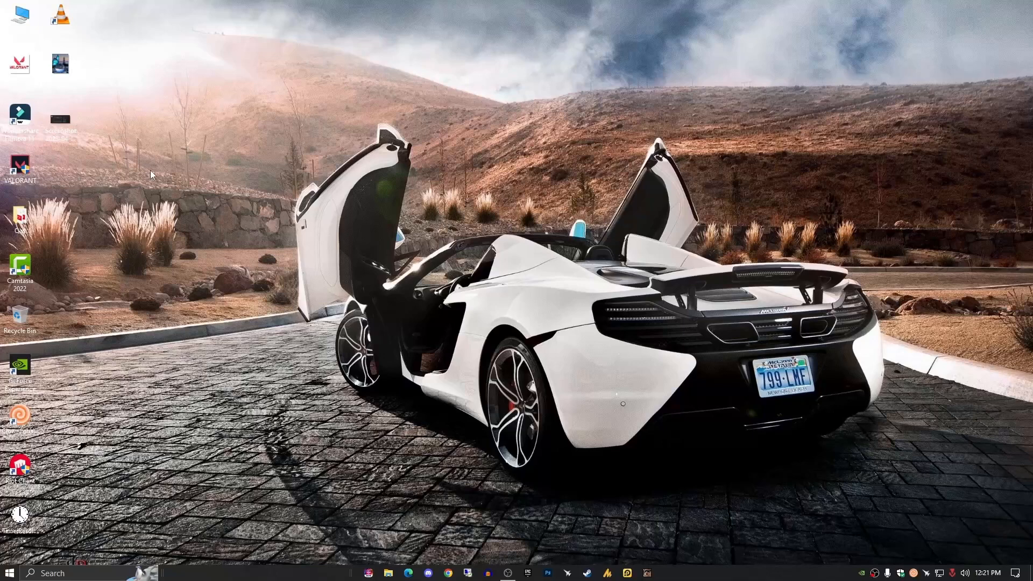
Step: Reach the LDPlayer9 install folder on E: via the shortcut's Open File Location and select dnmultiplayer
right_click(151, 174)
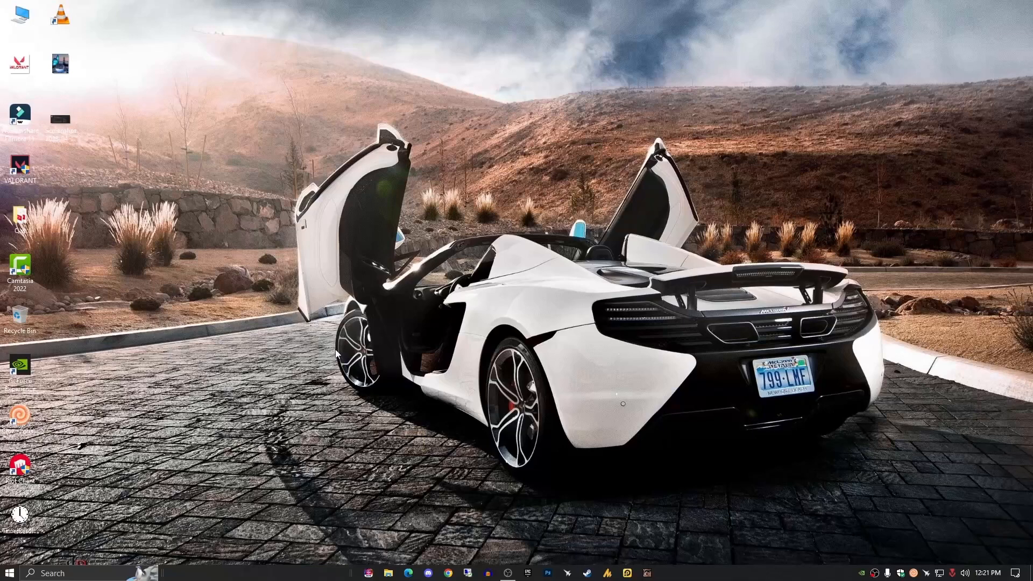
mouse_move(453, 410)
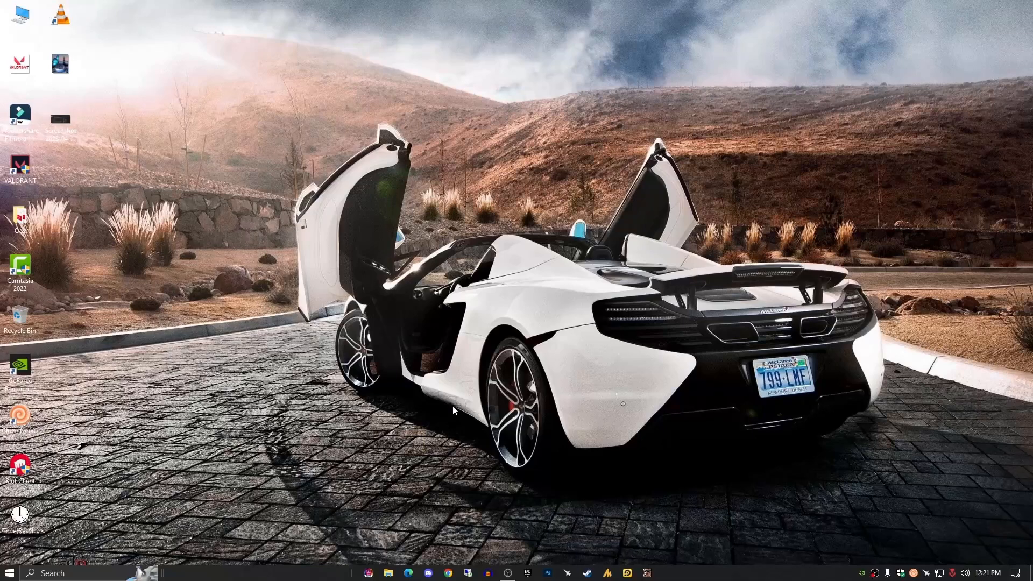
mouse_move(618, 548)
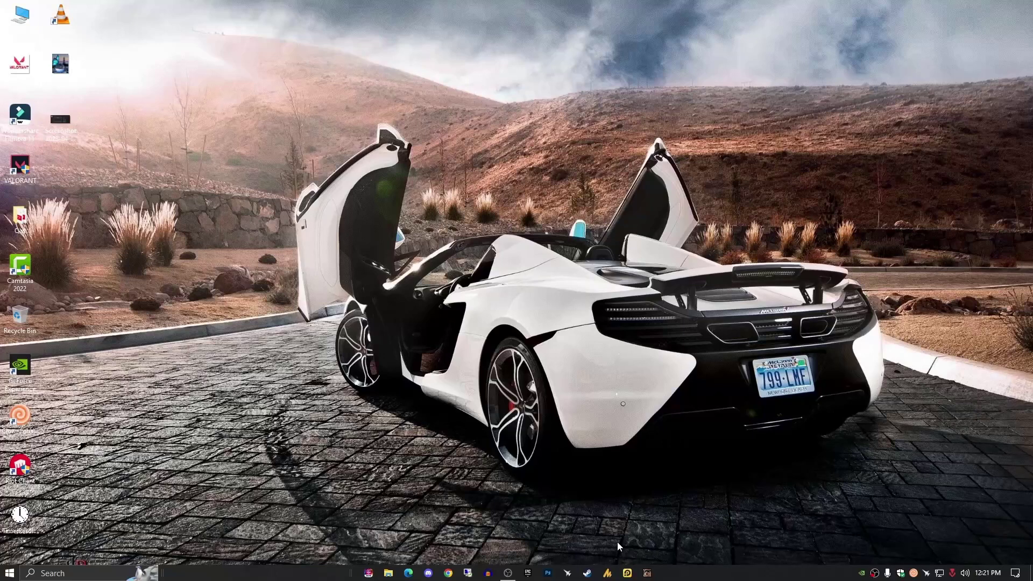
mouse_move(627, 571)
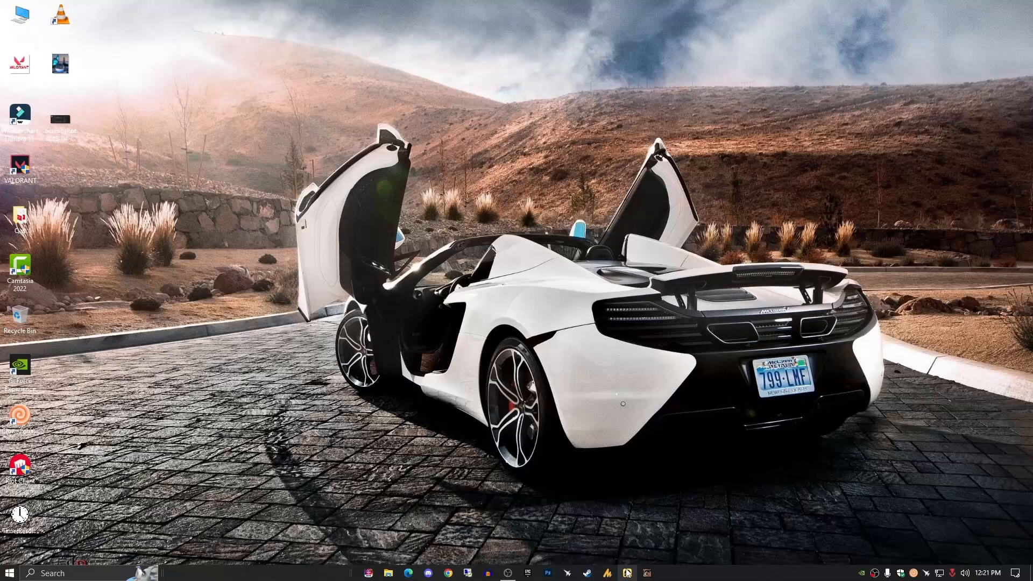
mouse_move(687, 554)
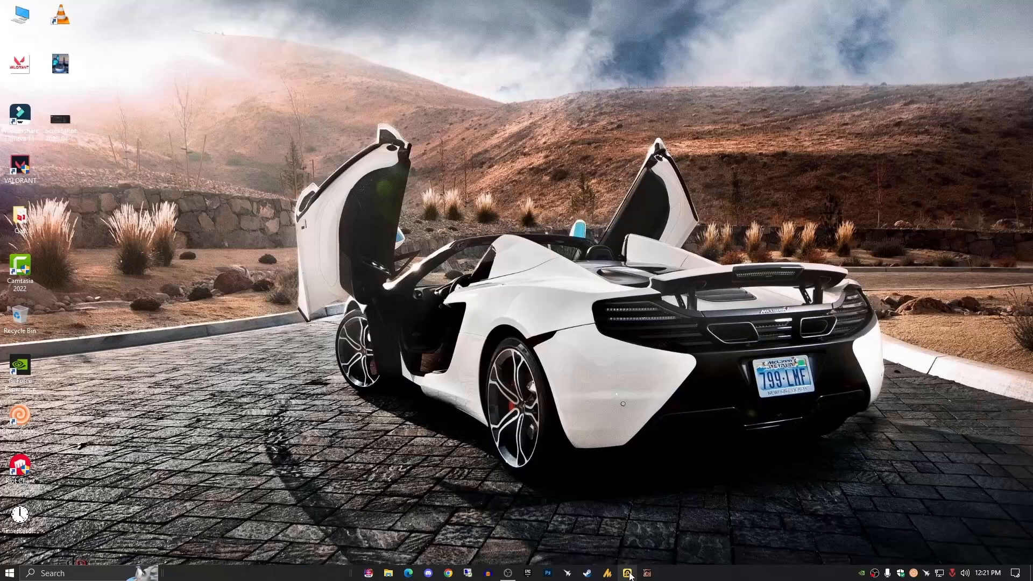
right_click(629, 573)
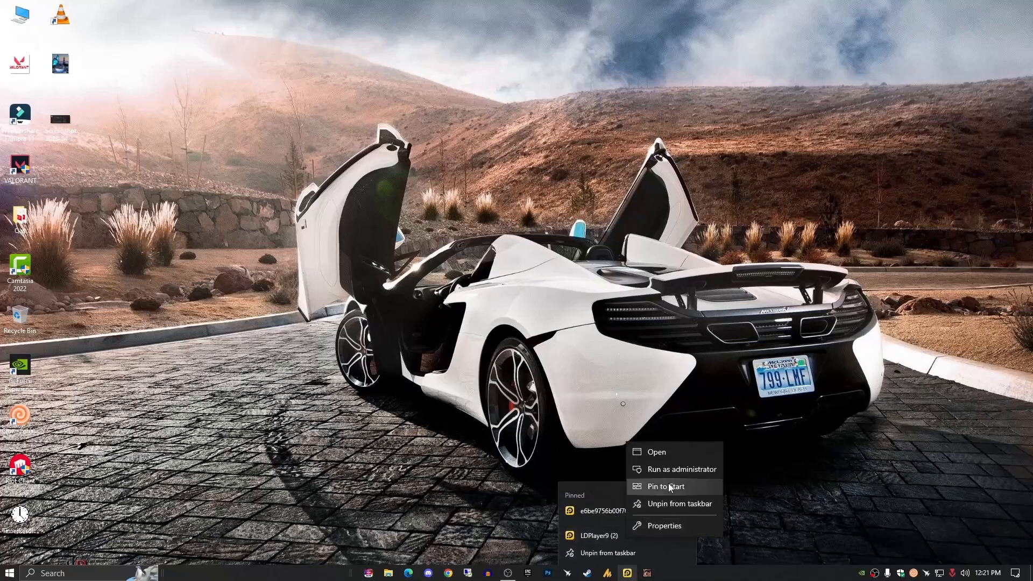
click(664, 525)
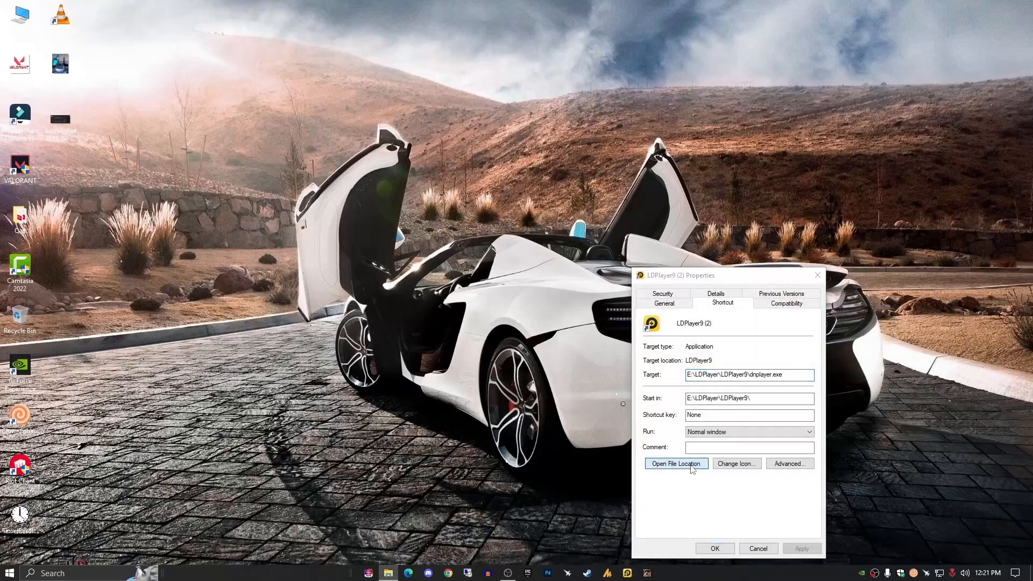
click(676, 463)
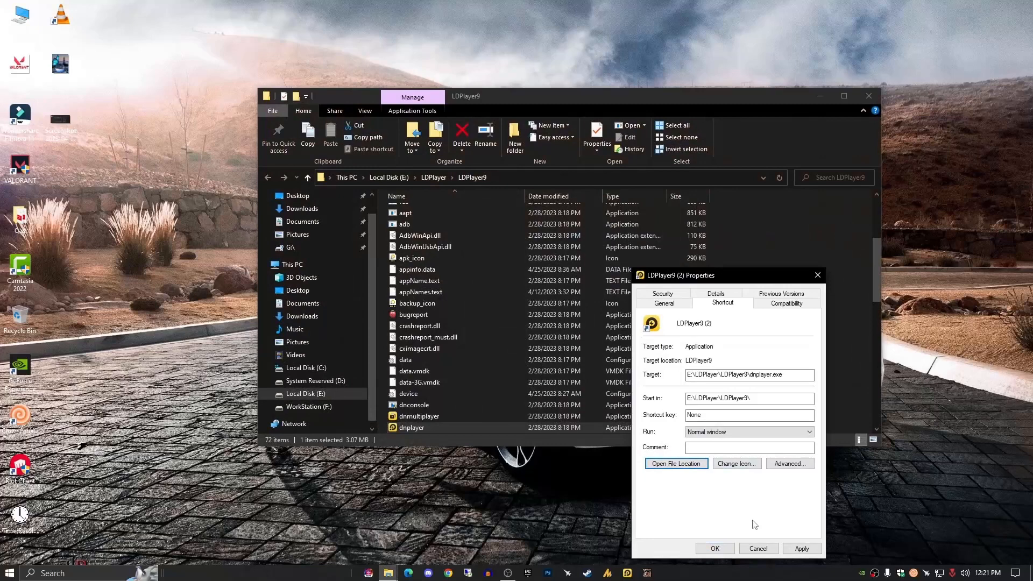
click(758, 548)
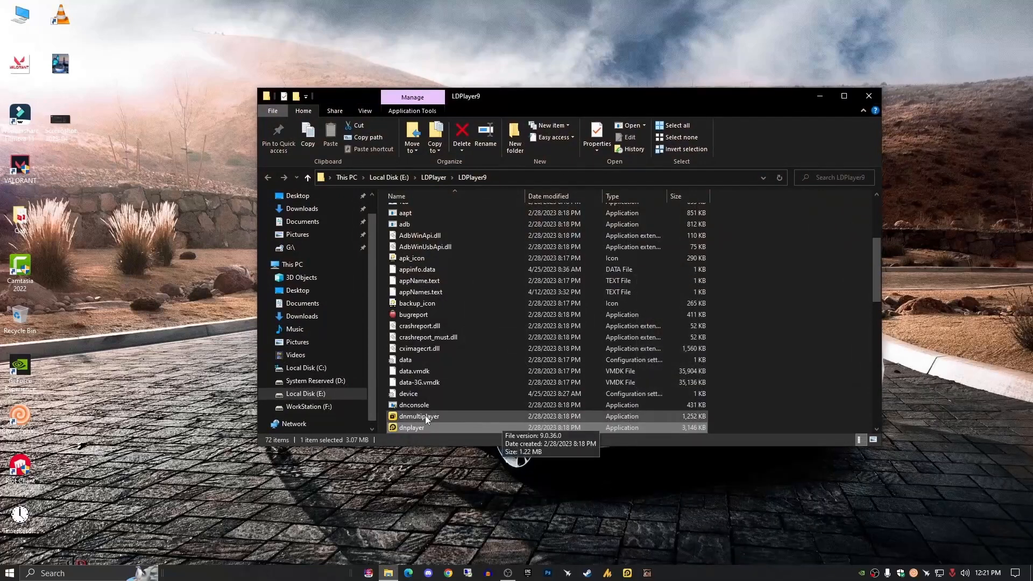
click(419, 416)
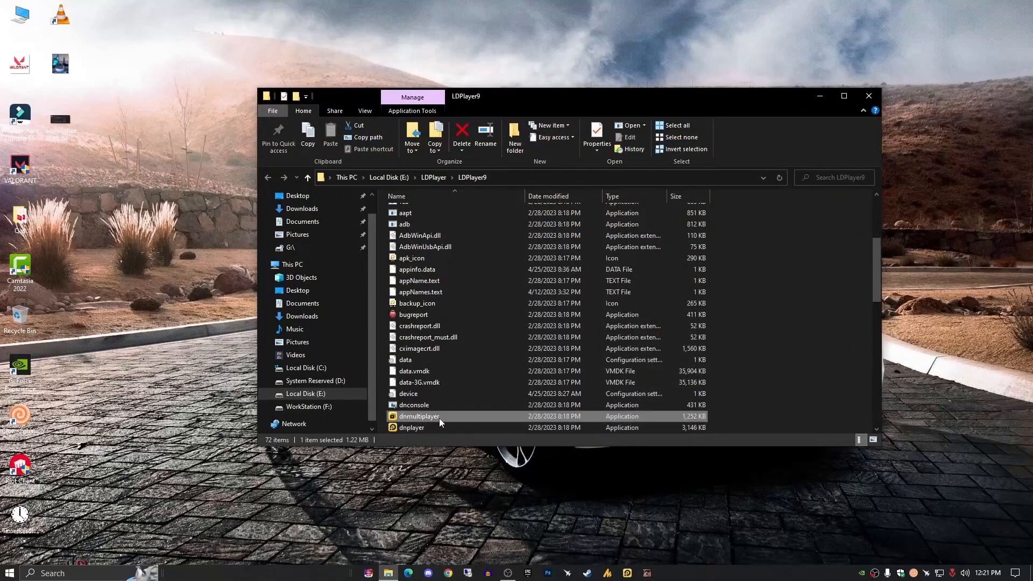
Step: Launch dnmultiplayer to get LDMultiPlayer's instance list, then close the Explorer window
double_click(419, 416)
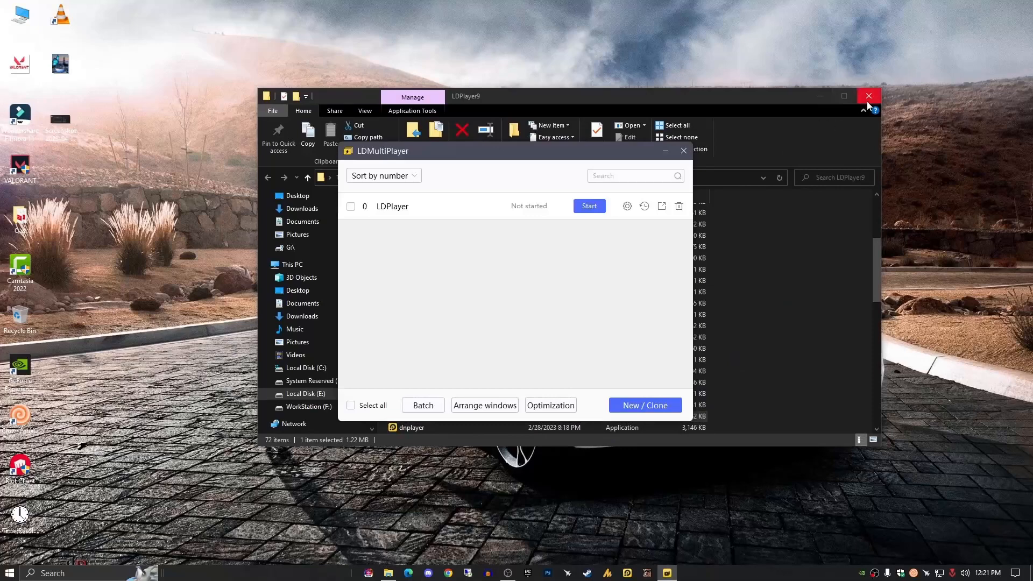
click(868, 96)
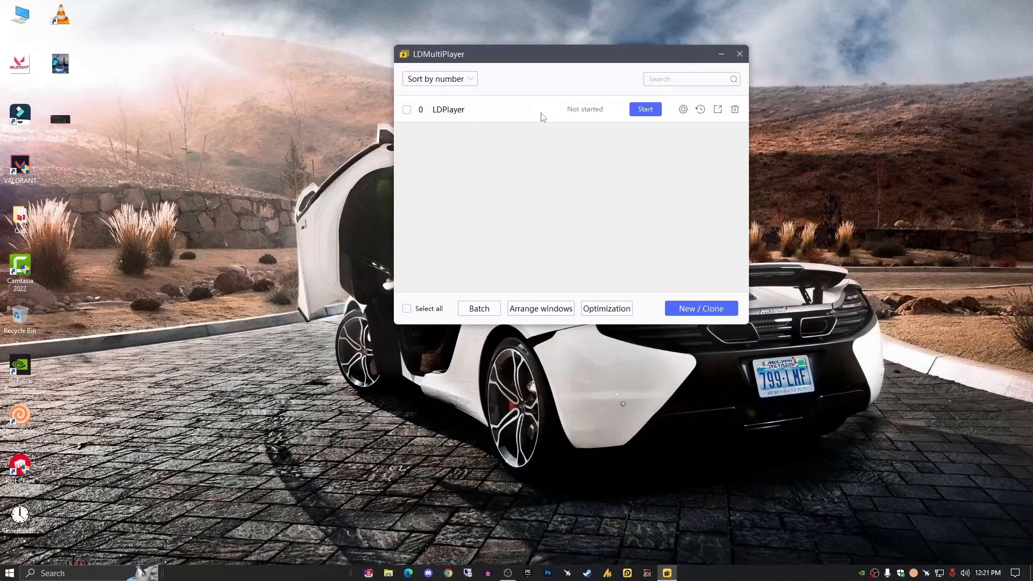
mouse_move(592, 126)
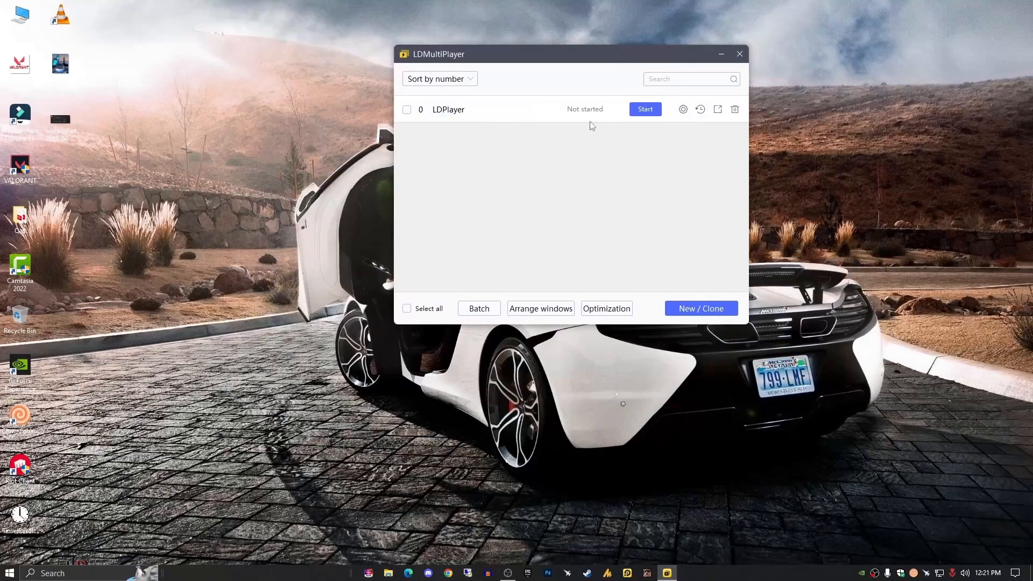
mouse_move(574, 124)
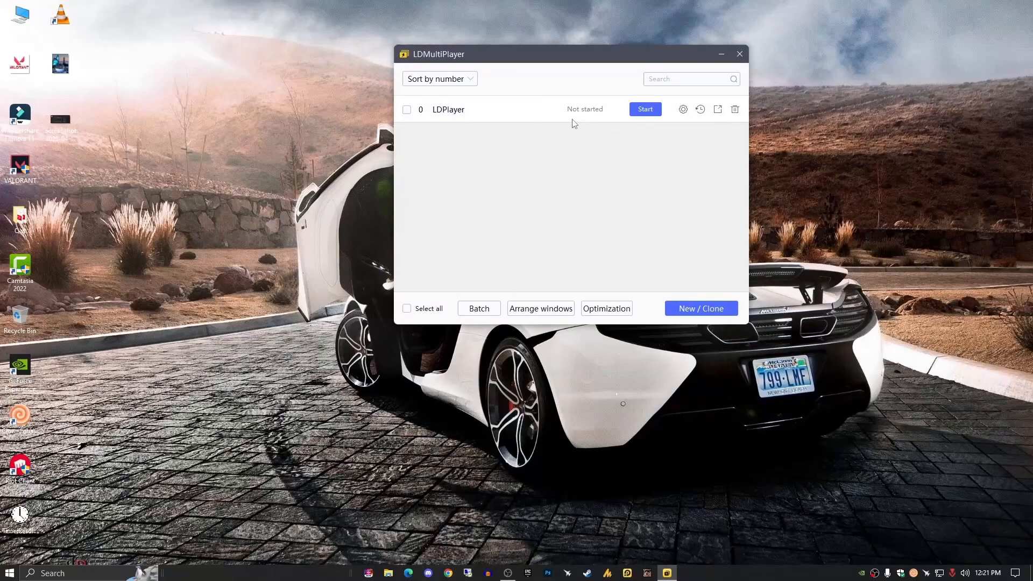
mouse_move(676, 111)
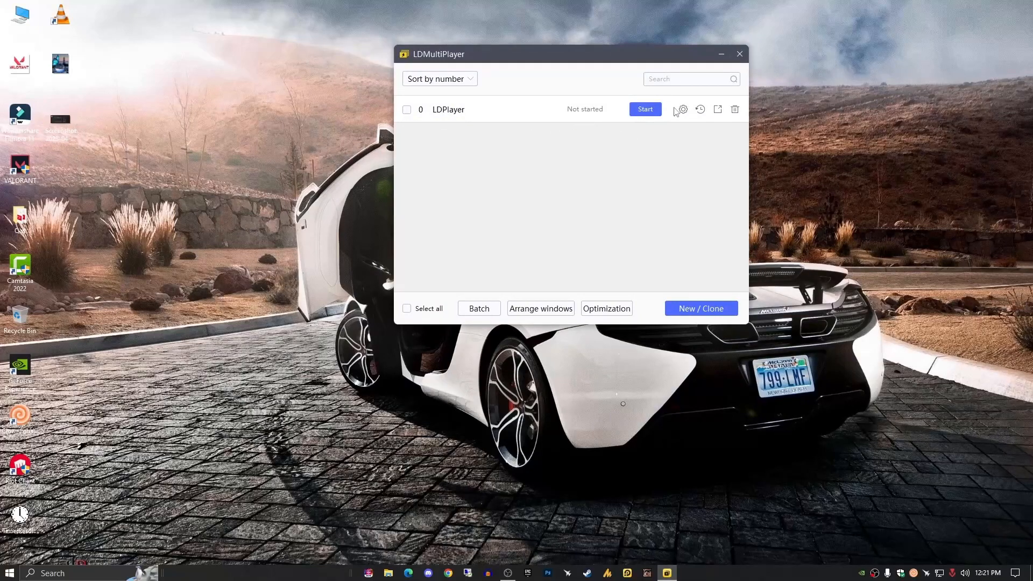
mouse_move(701, 110)
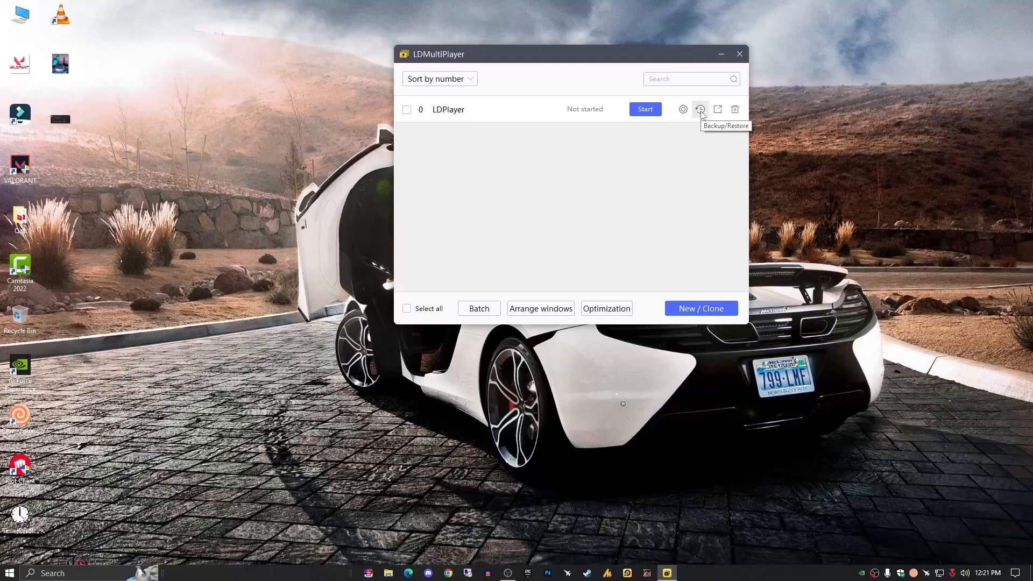
Step: Start a backup of LDPlayer instance 0 and target the Videos folder for the .ldbk file
click(700, 110)
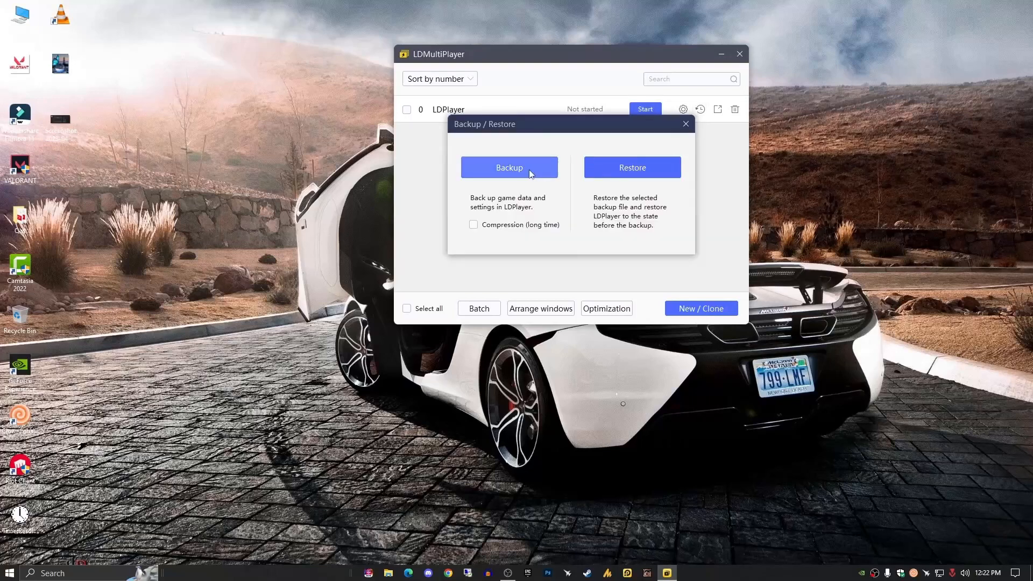
click(509, 168)
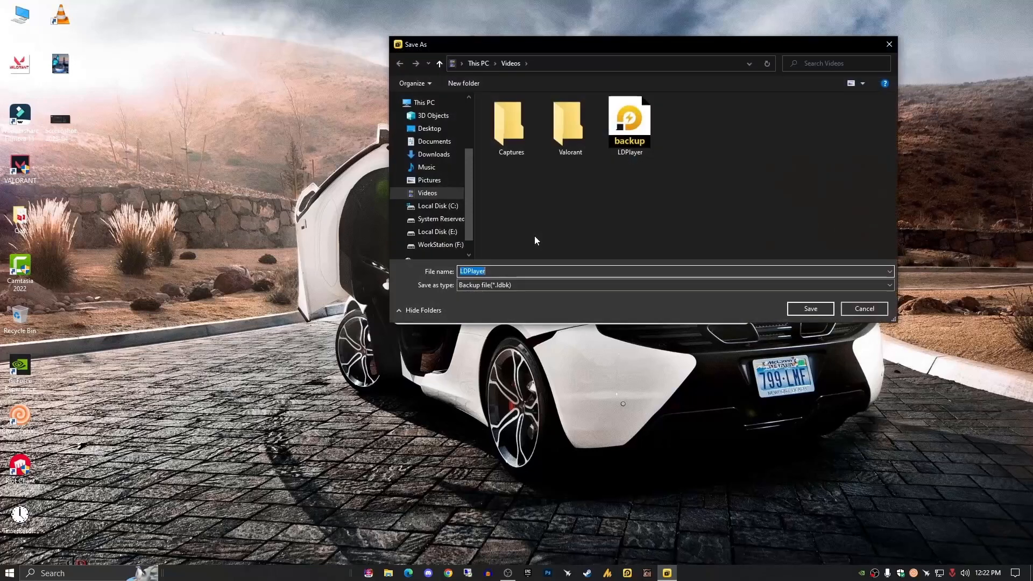
click(863, 308)
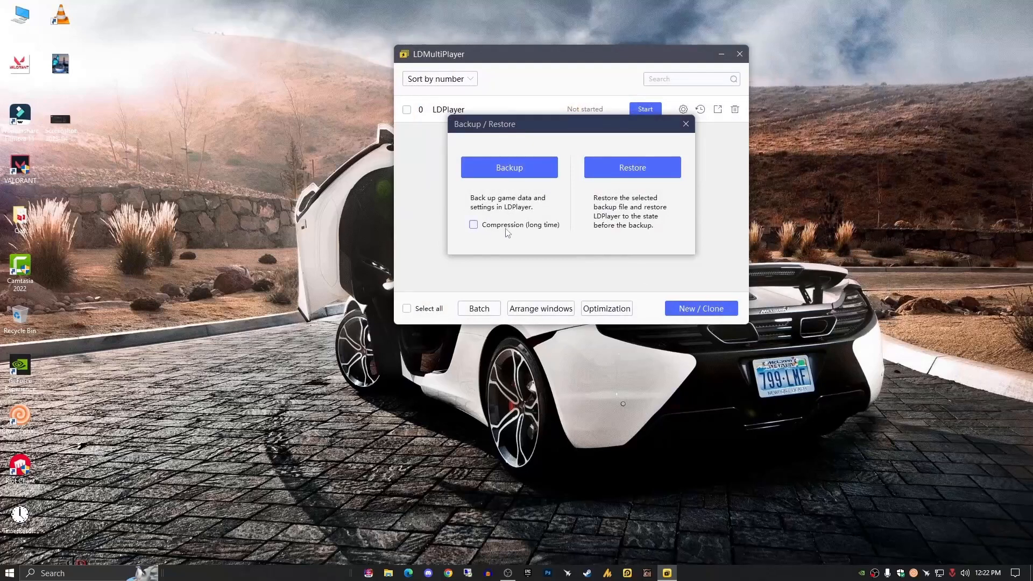
mouse_move(531, 228)
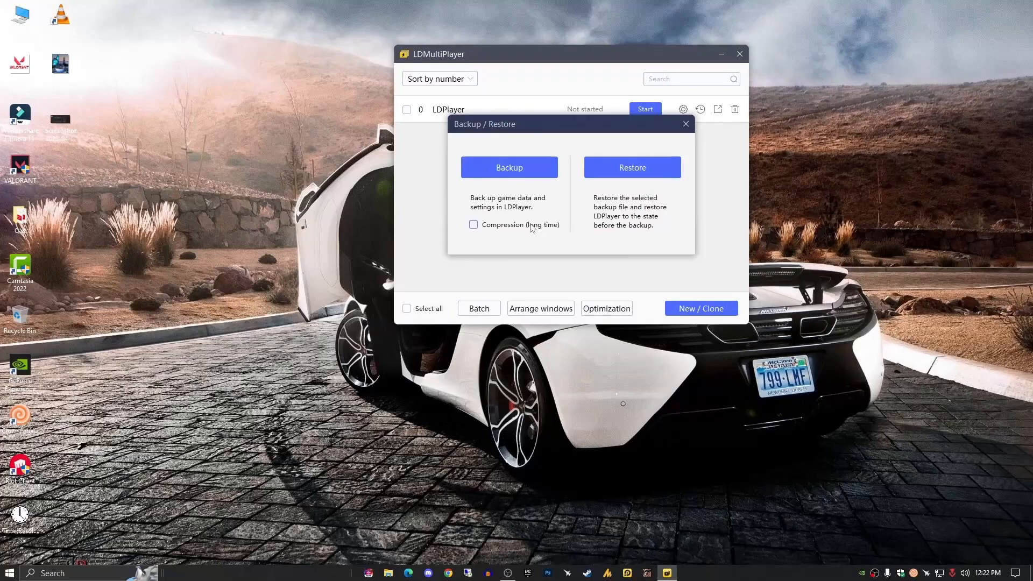
mouse_move(528, 233)
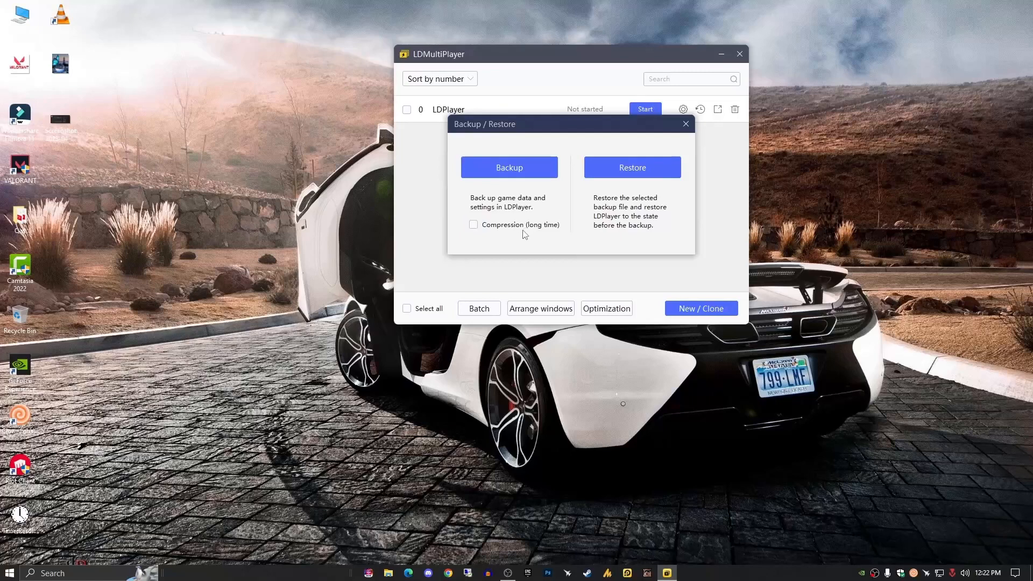
mouse_move(264, 211)
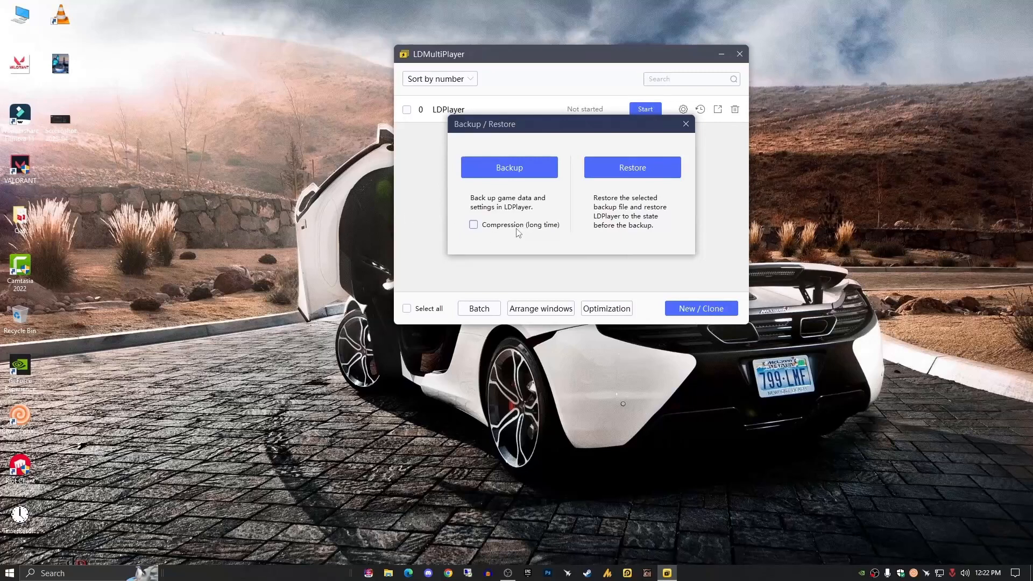
mouse_move(509, 168)
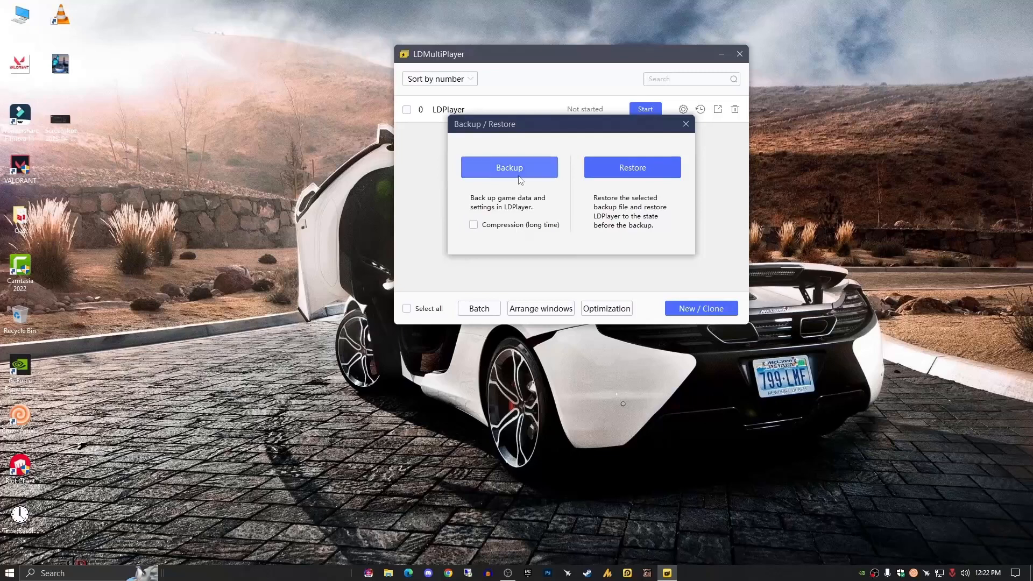
Step: Run the backup again, saving over the existing LDPlayer .ldbk file in Videos
click(509, 168)
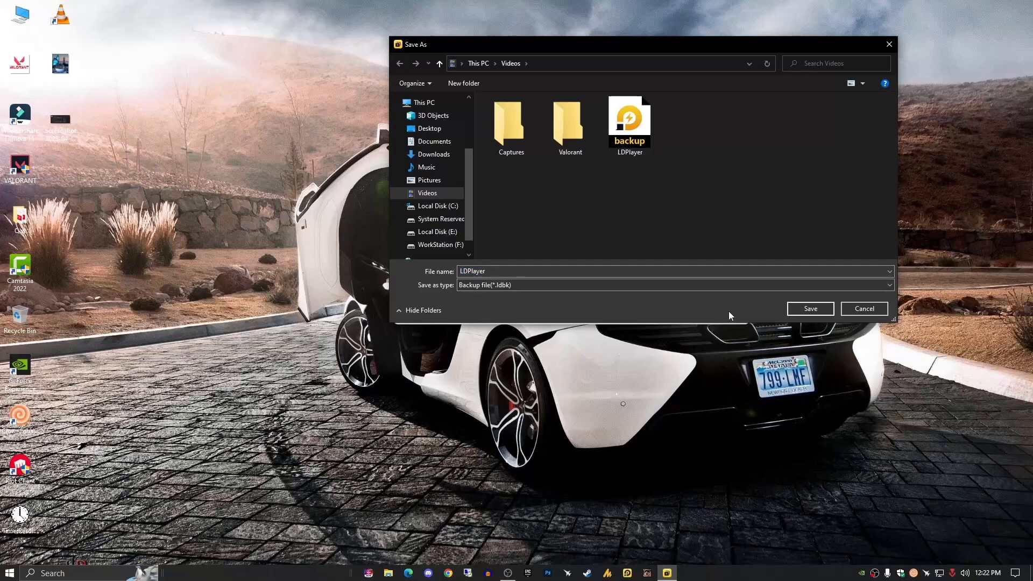
click(628, 125)
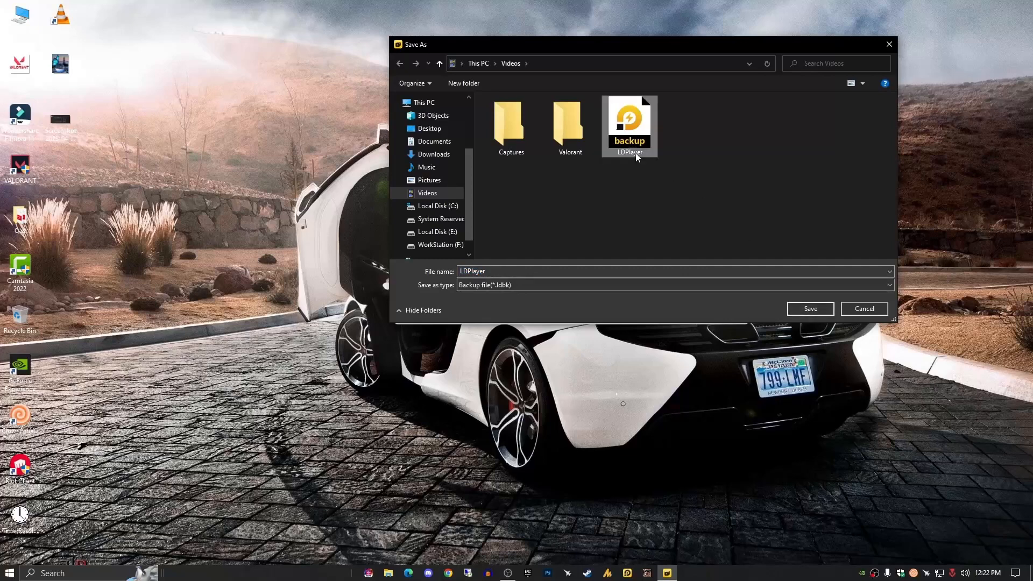
click(809, 309)
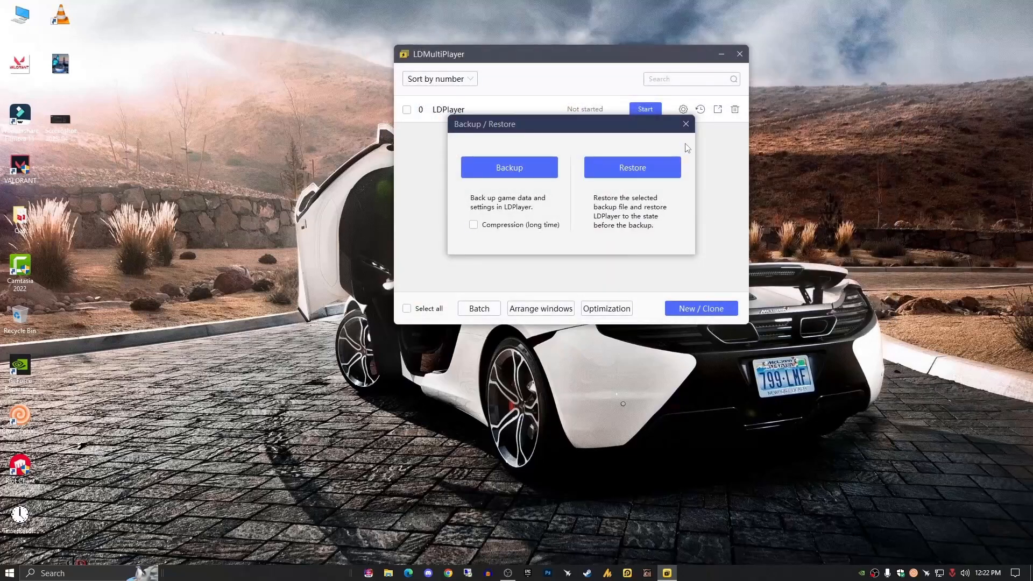
Step: Close Backup/Restore and tick then untick LDPlayer 0 in the instance list
click(686, 124)
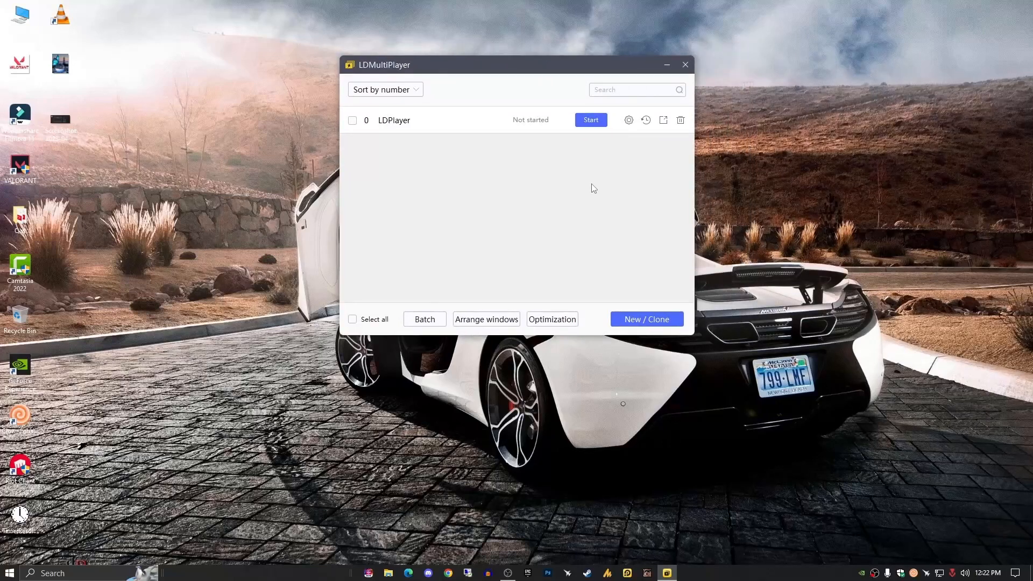
mouse_move(646, 119)
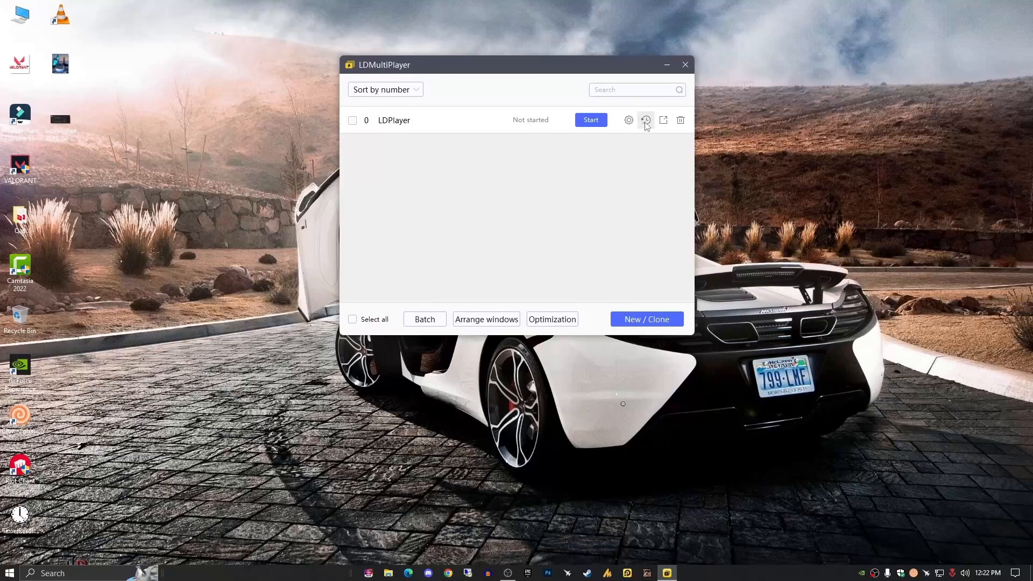
click(351, 120)
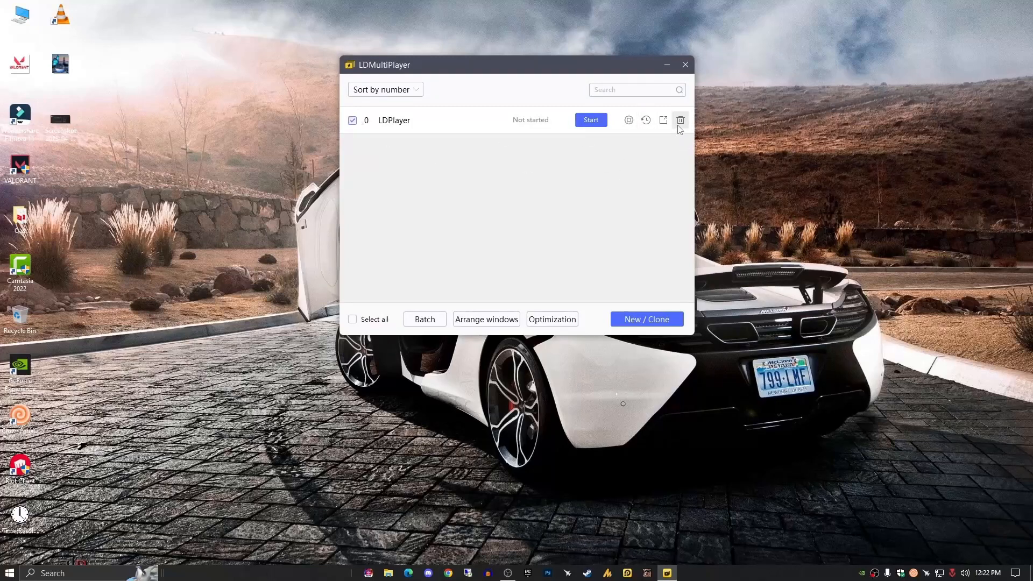
mouse_move(664, 133)
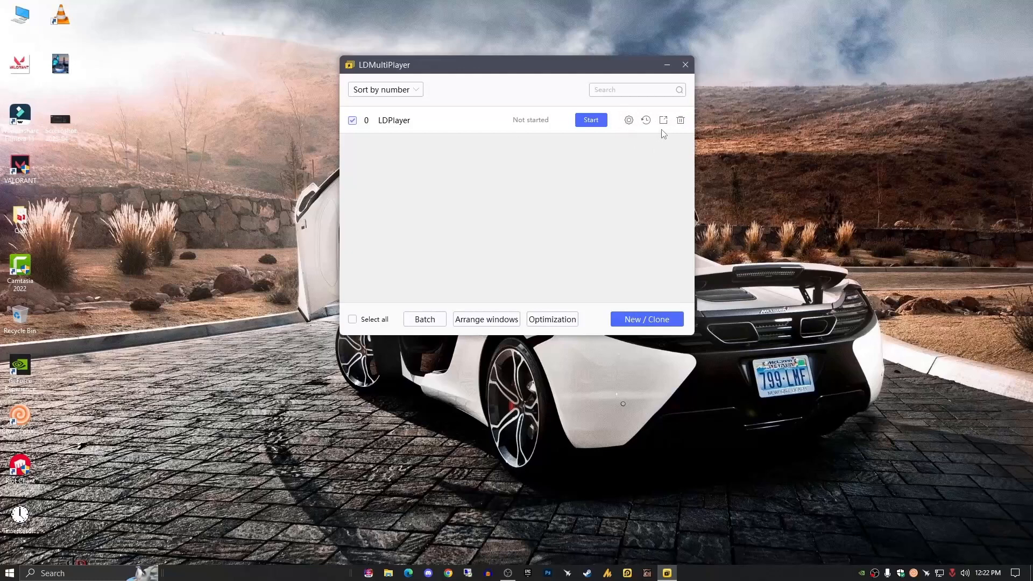
mouse_move(373, 127)
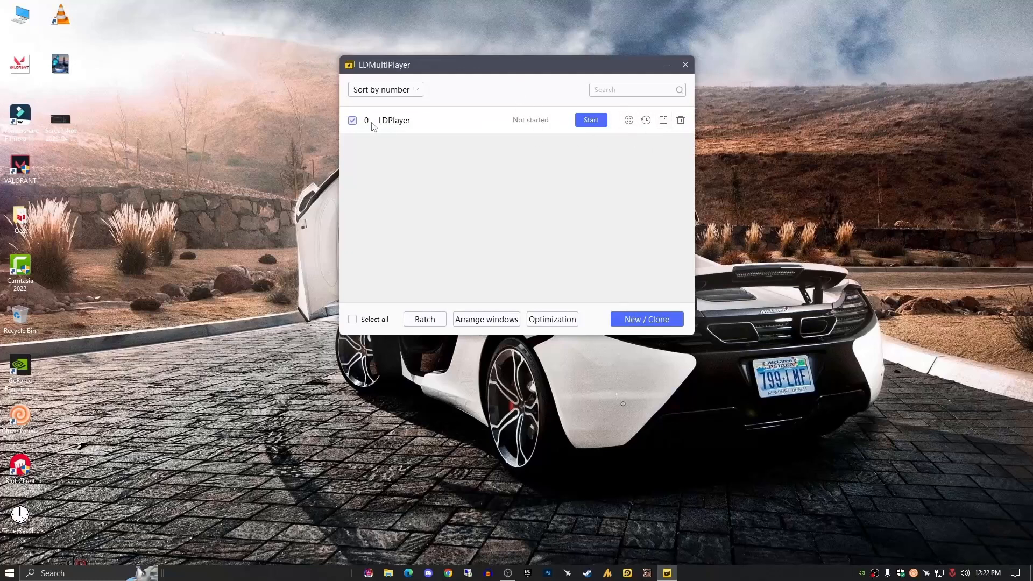
mouse_move(502, 200)
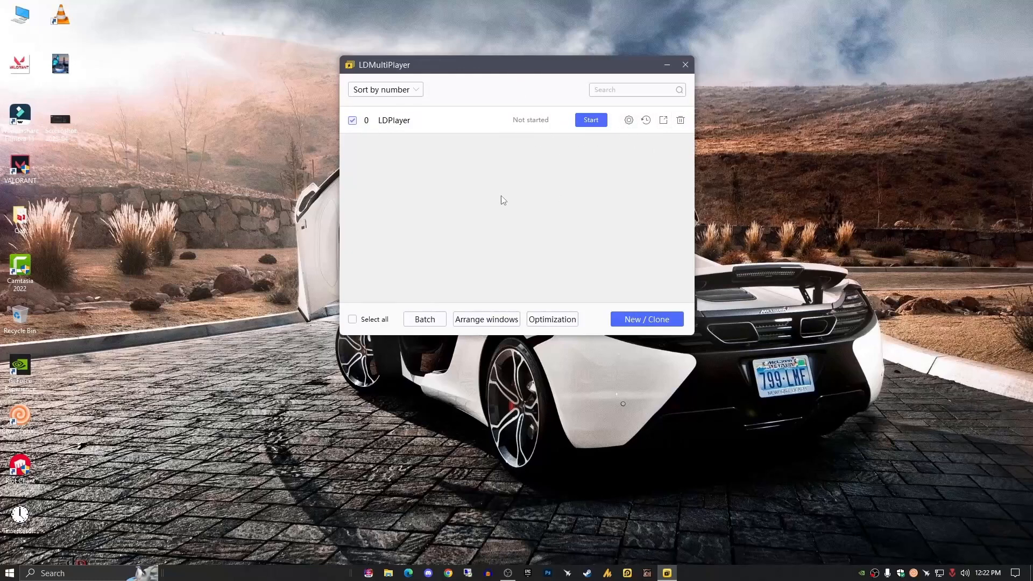
click(353, 120)
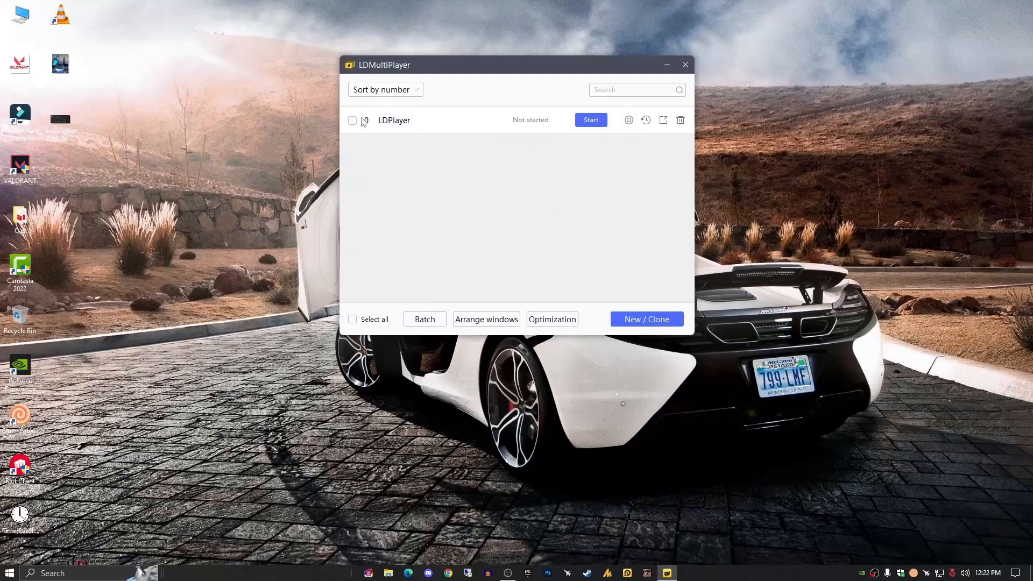
click(647, 119)
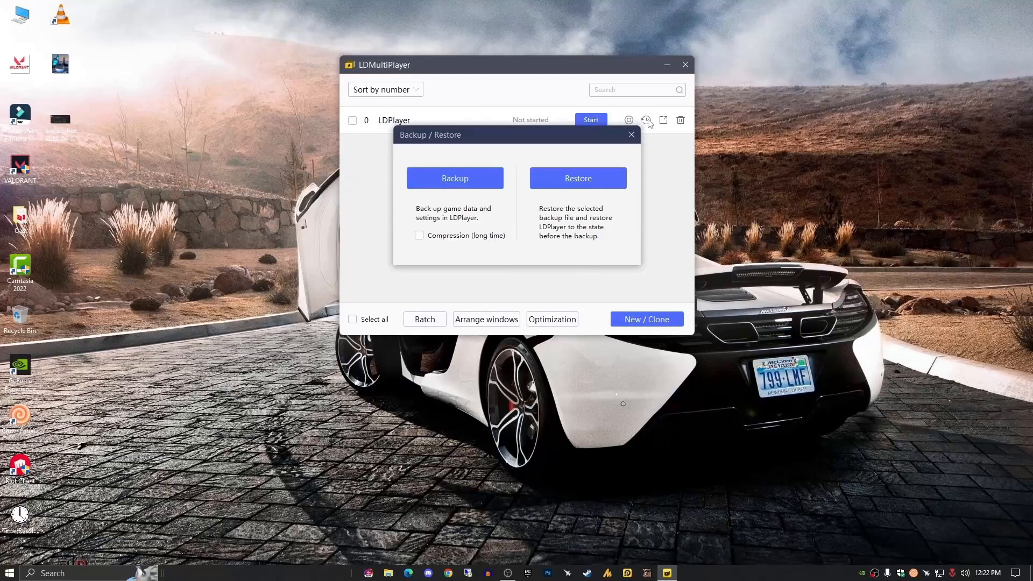
click(577, 177)
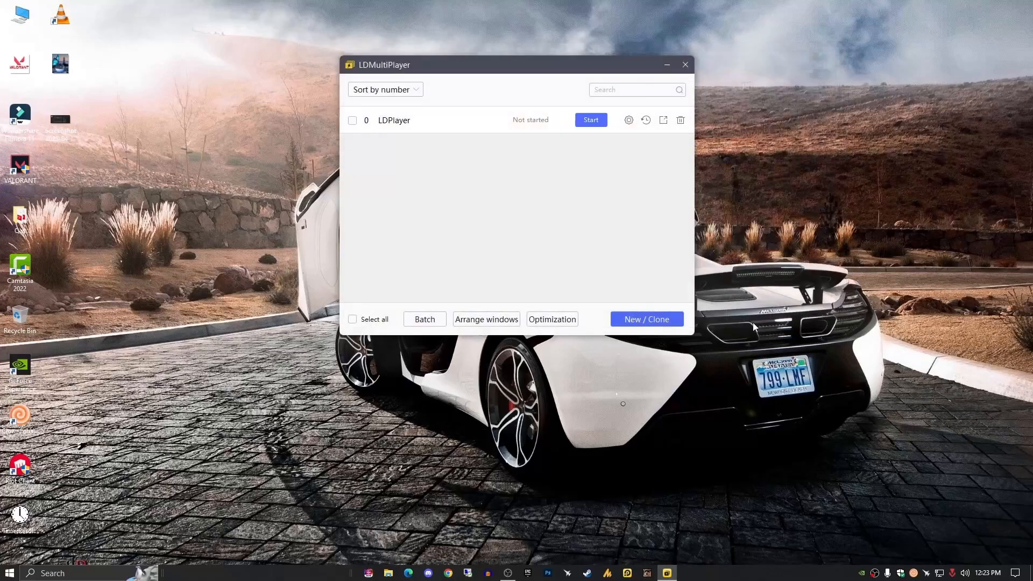
mouse_move(545, 139)
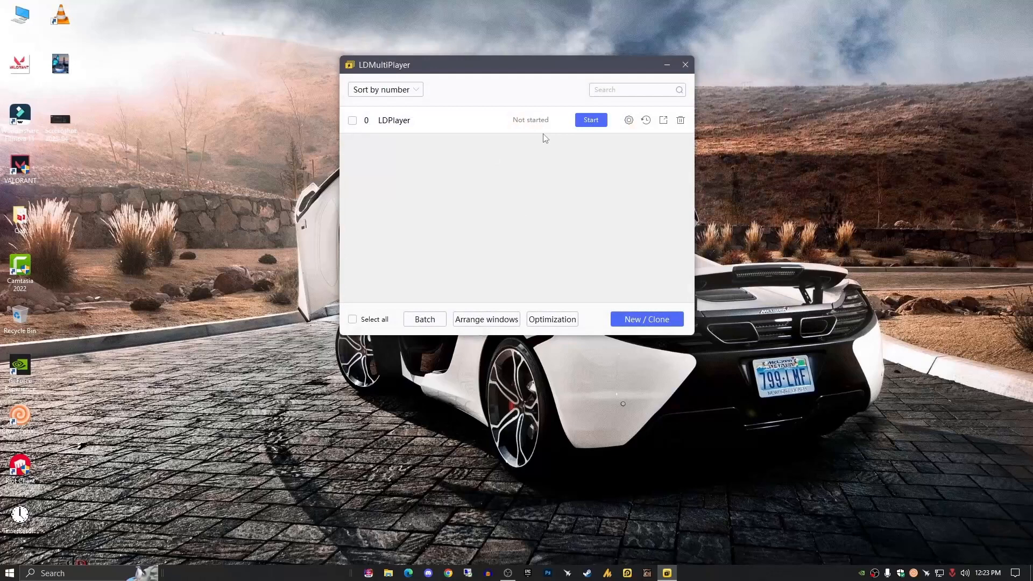
mouse_move(547, 136)
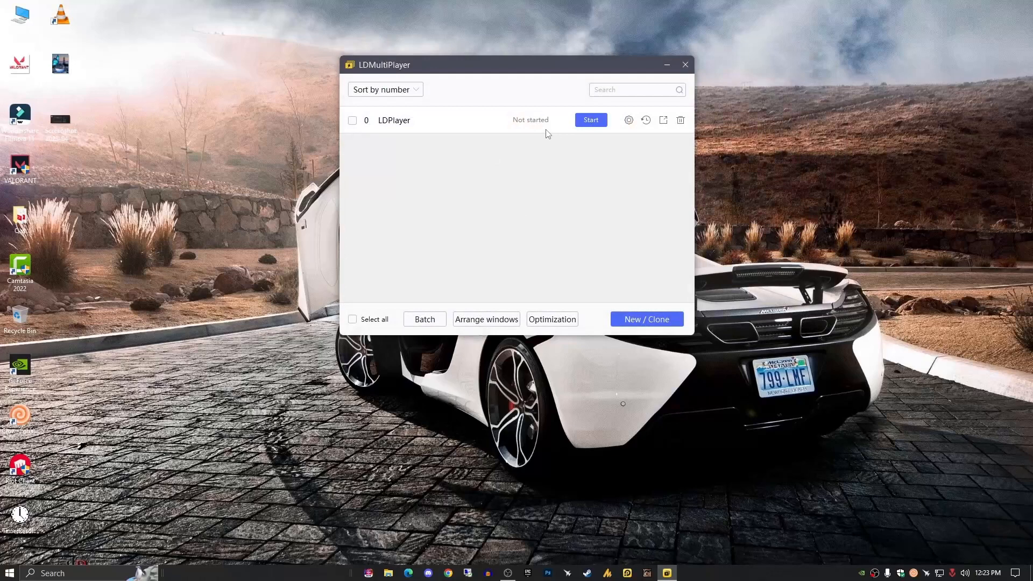
click(646, 119)
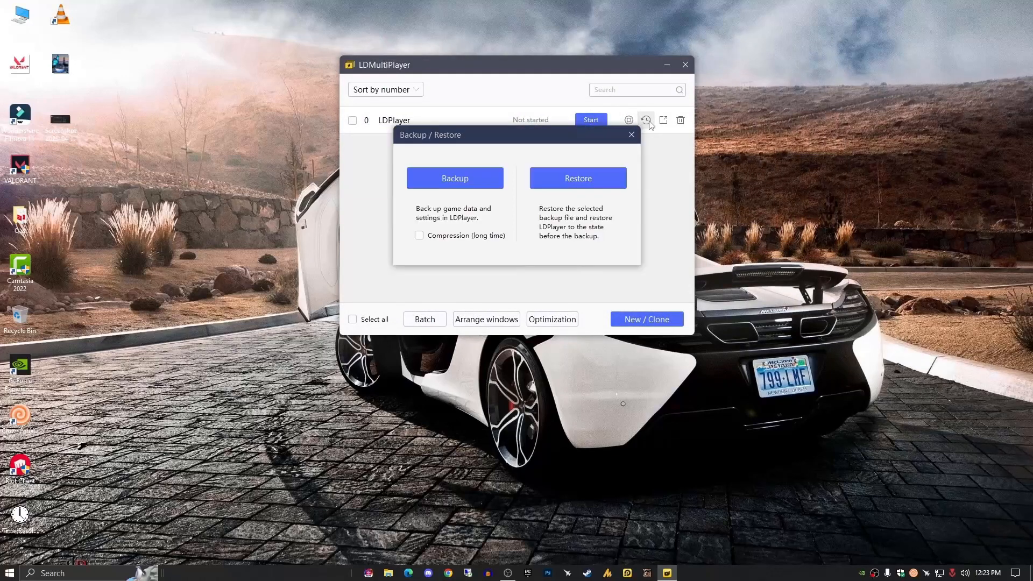
click(646, 120)
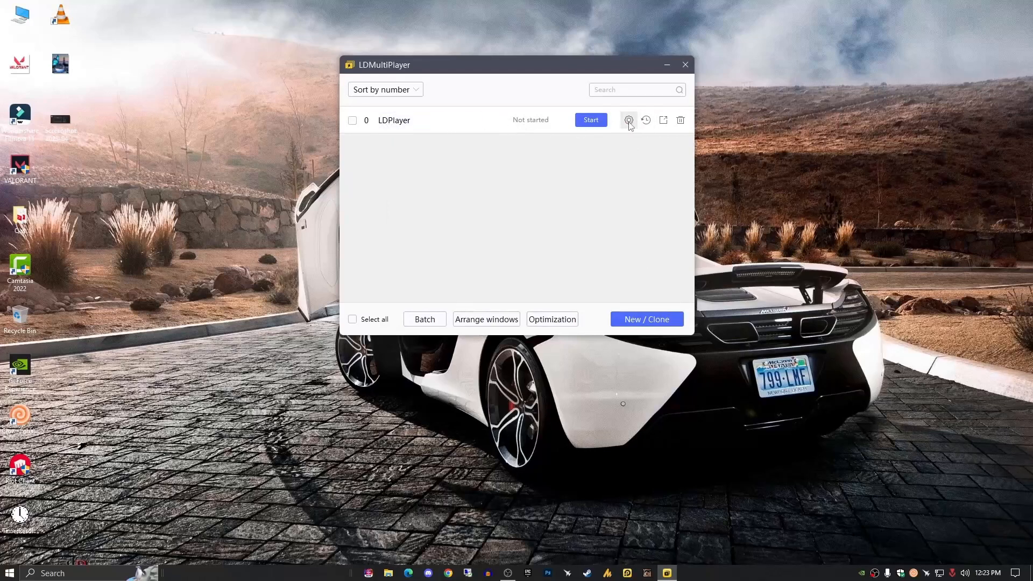
mouse_move(546, 143)
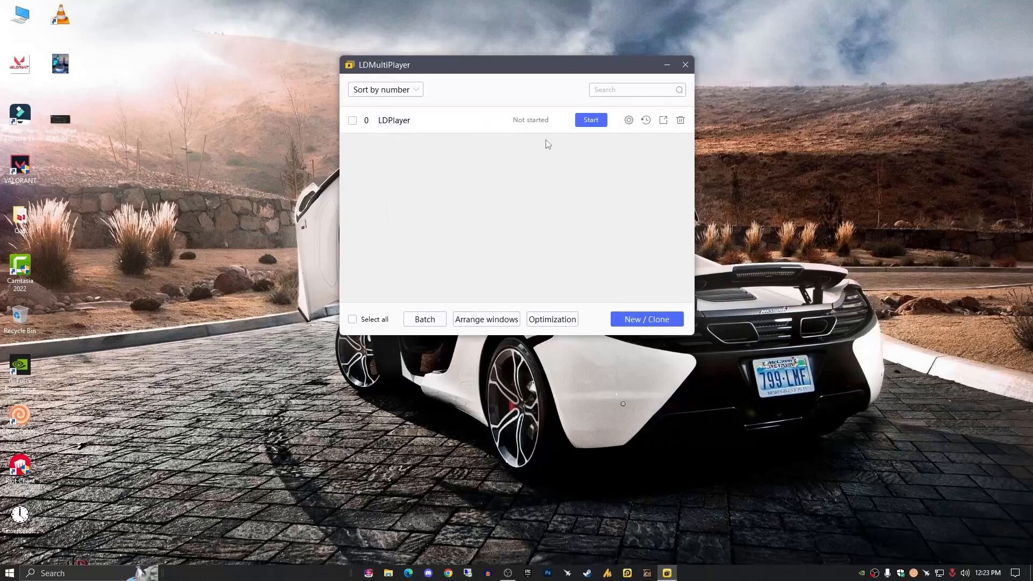
mouse_move(556, 130)
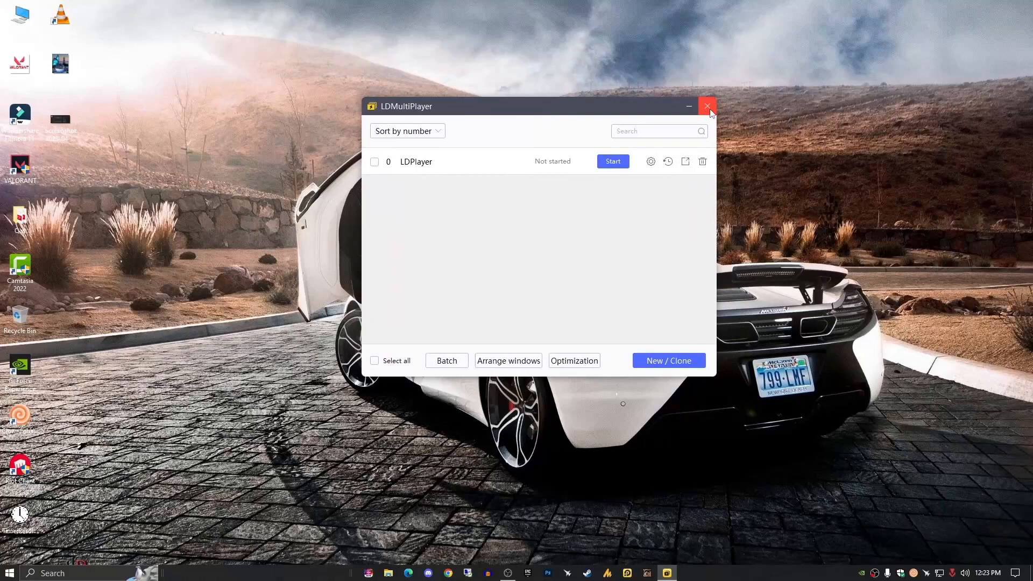
Step: Close LDMultiPlayer and bring the OBS Studio window to the front
click(707, 107)
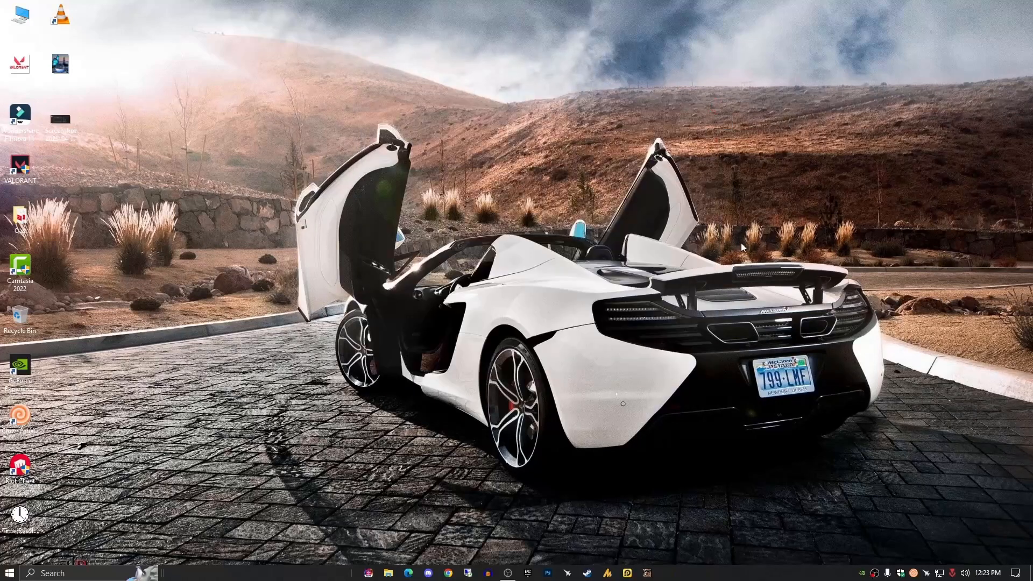
mouse_move(809, 321)
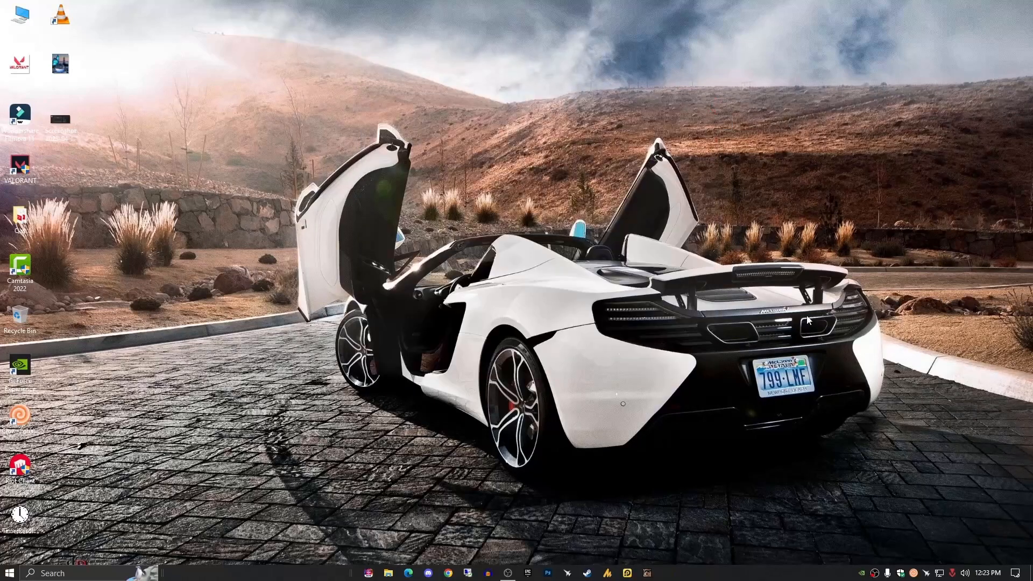
mouse_move(577, 480)
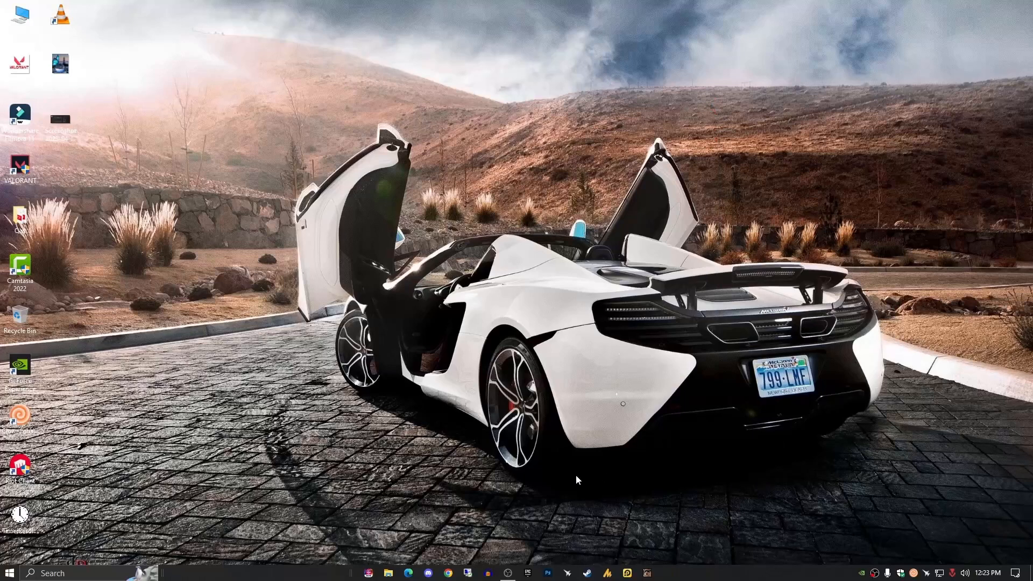
mouse_move(509, 572)
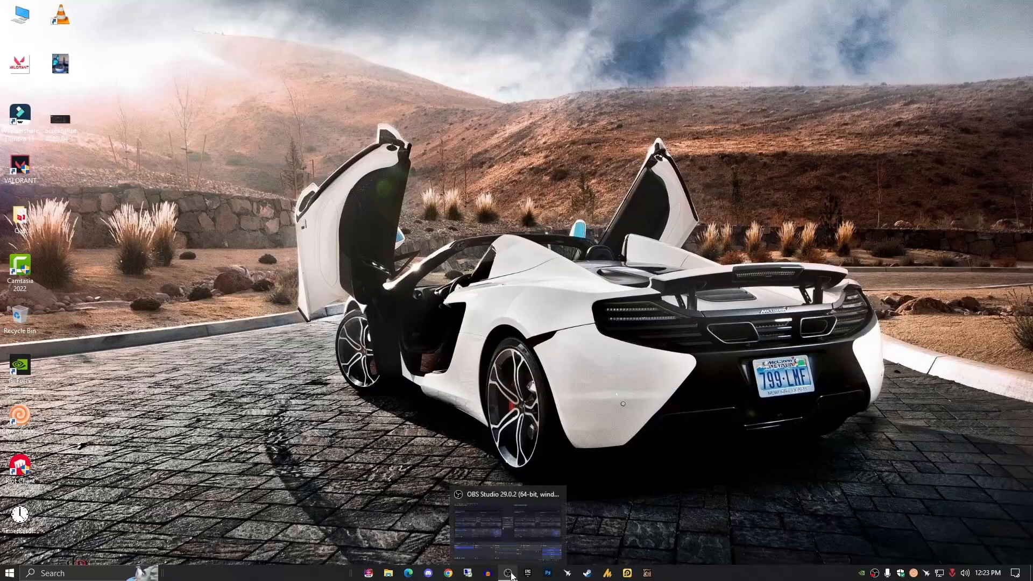
mouse_move(549, 507)
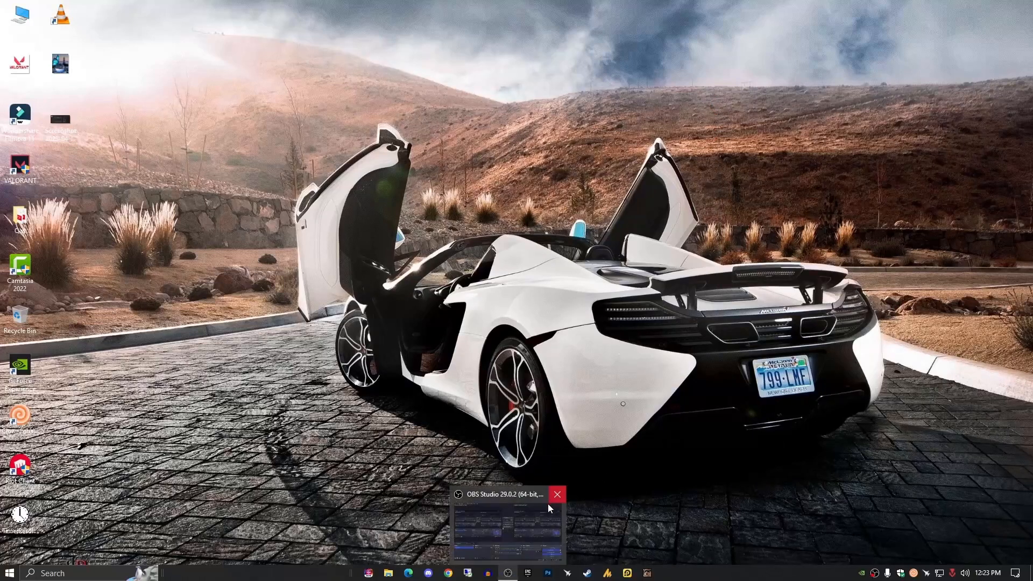
click(503, 524)
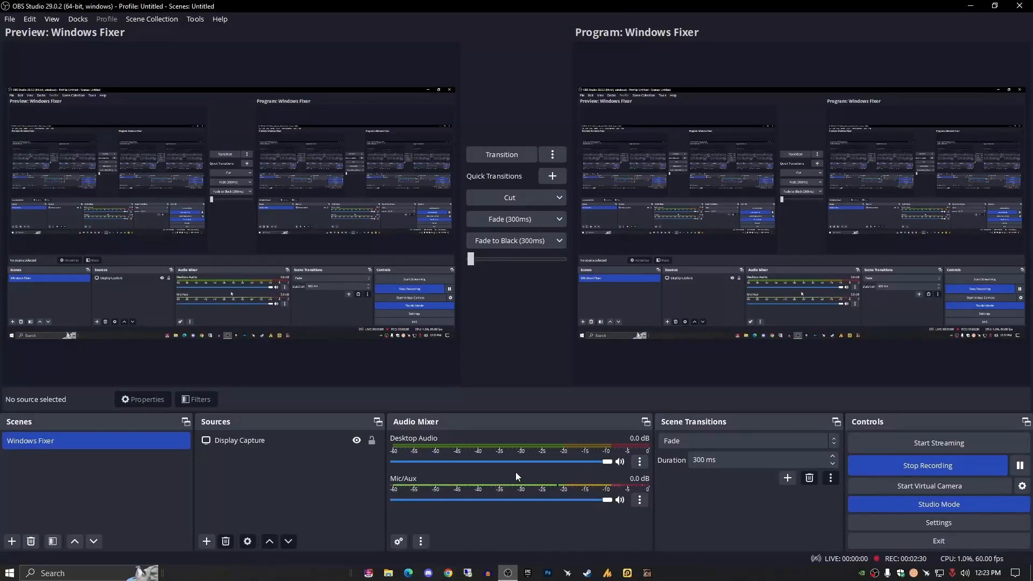